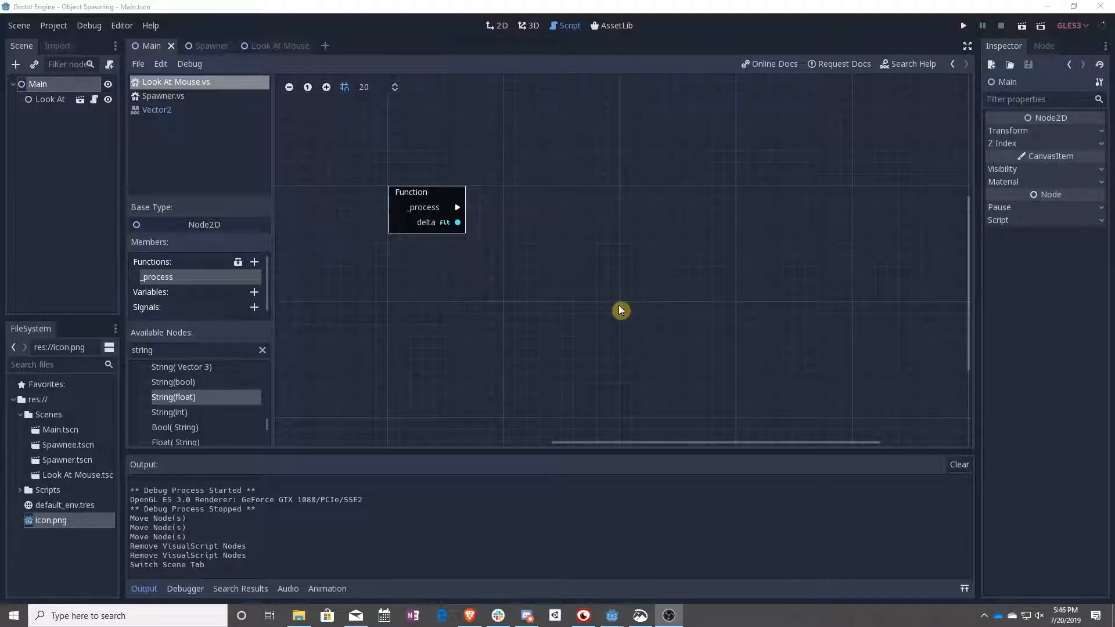
mouse_move(639, 285)
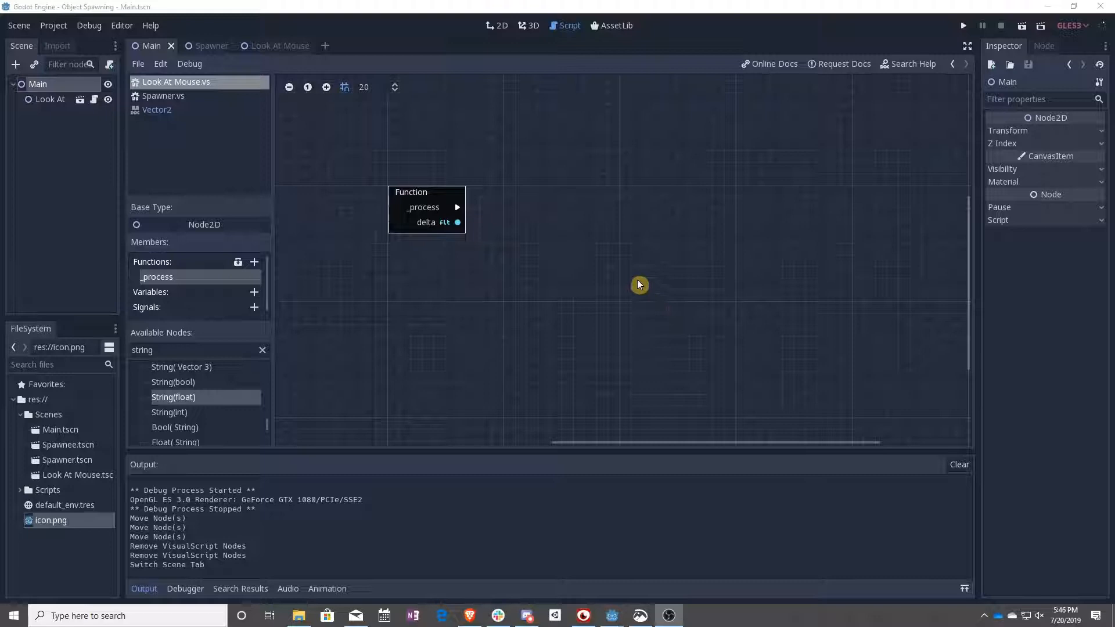
- Switch to the 2D view and select the Look At instance in the Main scene
left_click(496, 25)
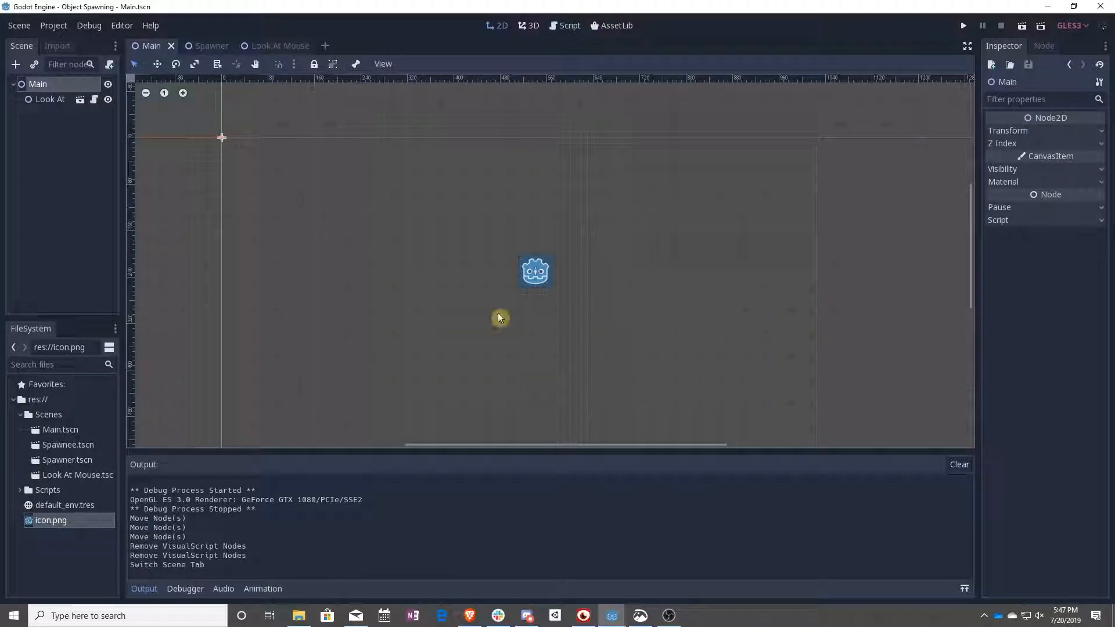
left_click(50, 98)
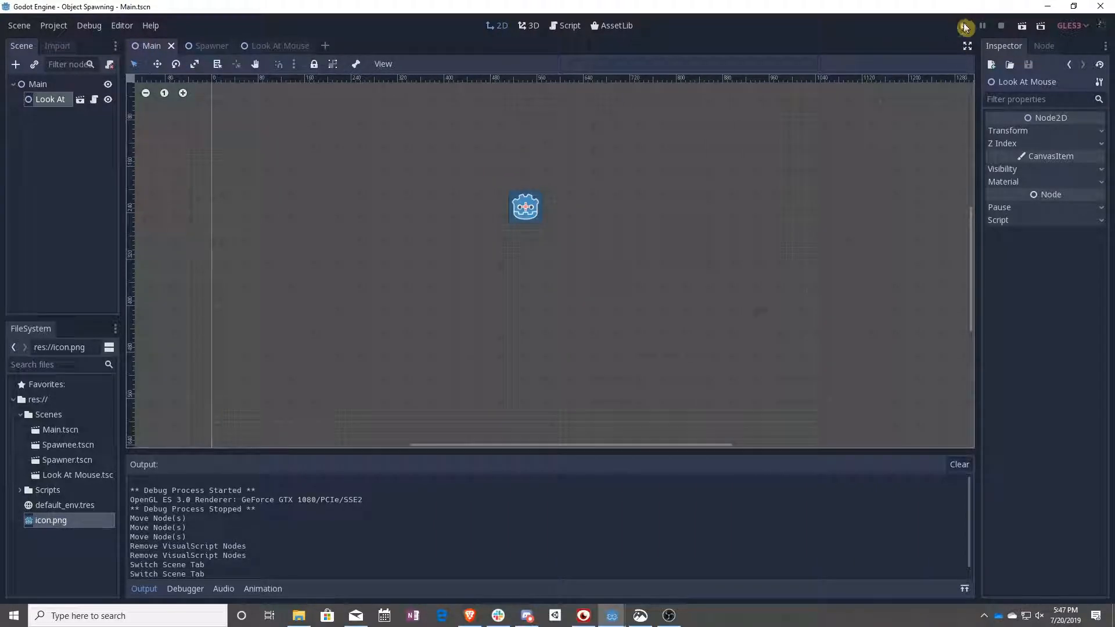
left_click(965, 26)
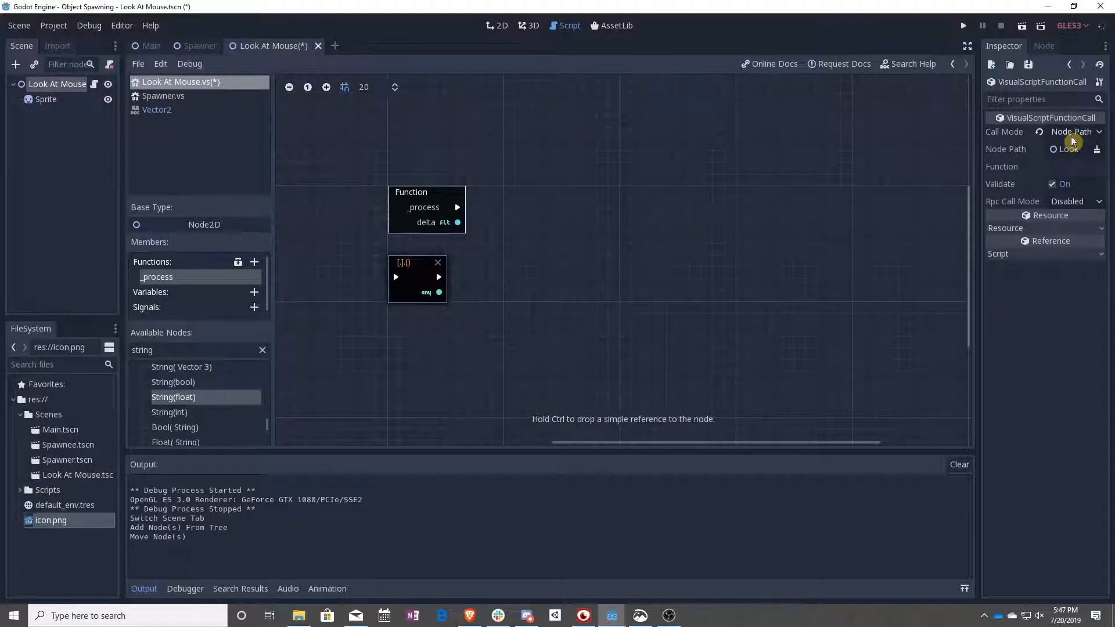
- Set the call node's Call Mode to Self with get_global_mouse_position as its method
left_click(1074, 132)
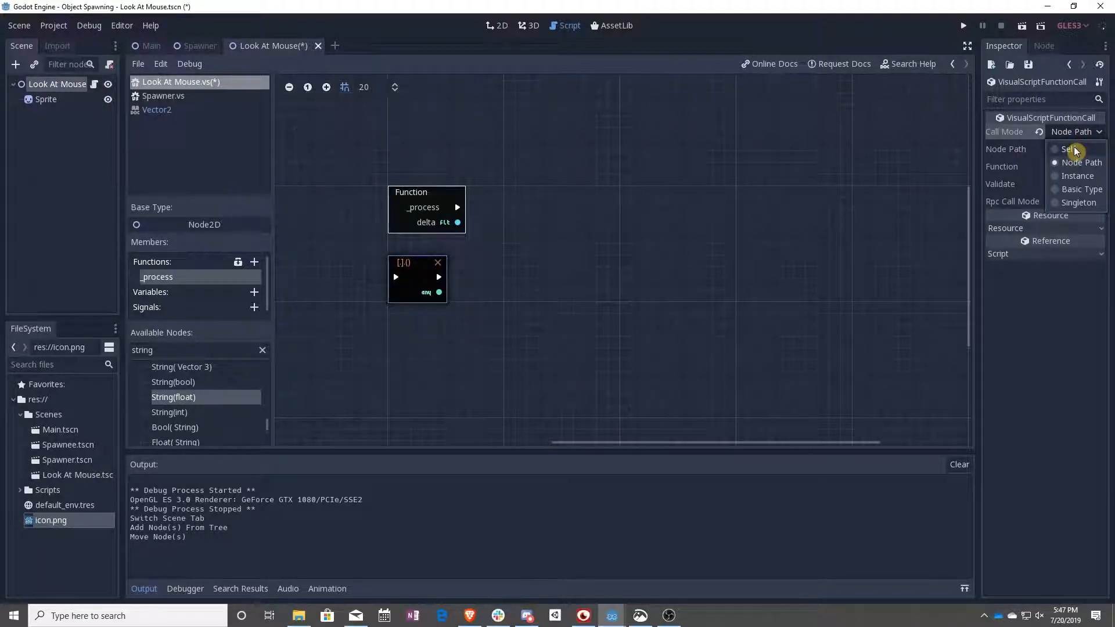
left_click(1068, 150)
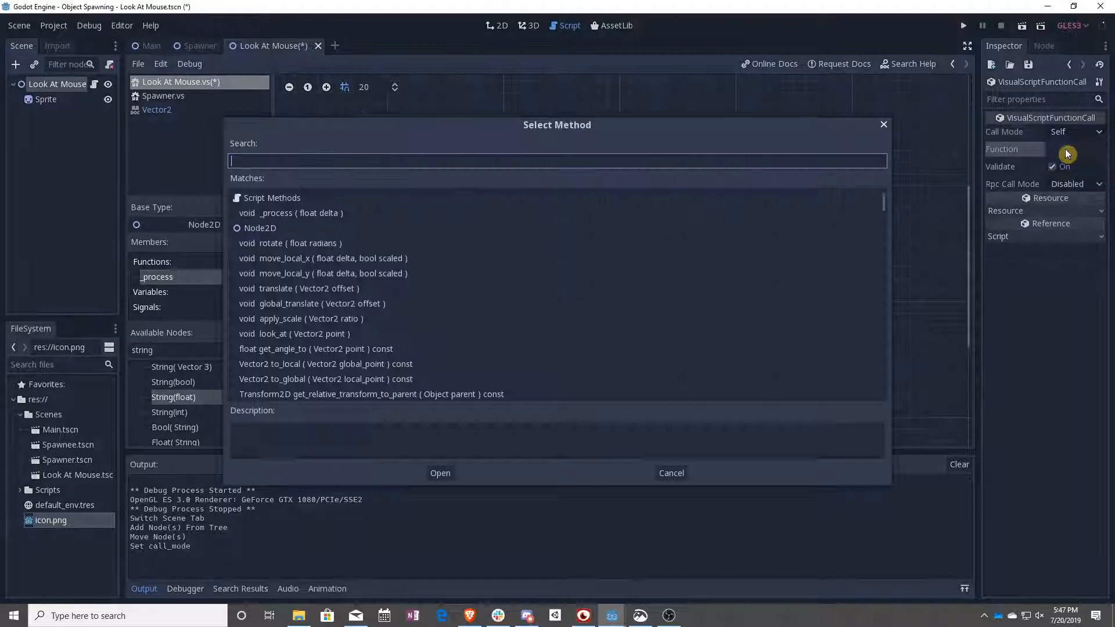
type("mouse")
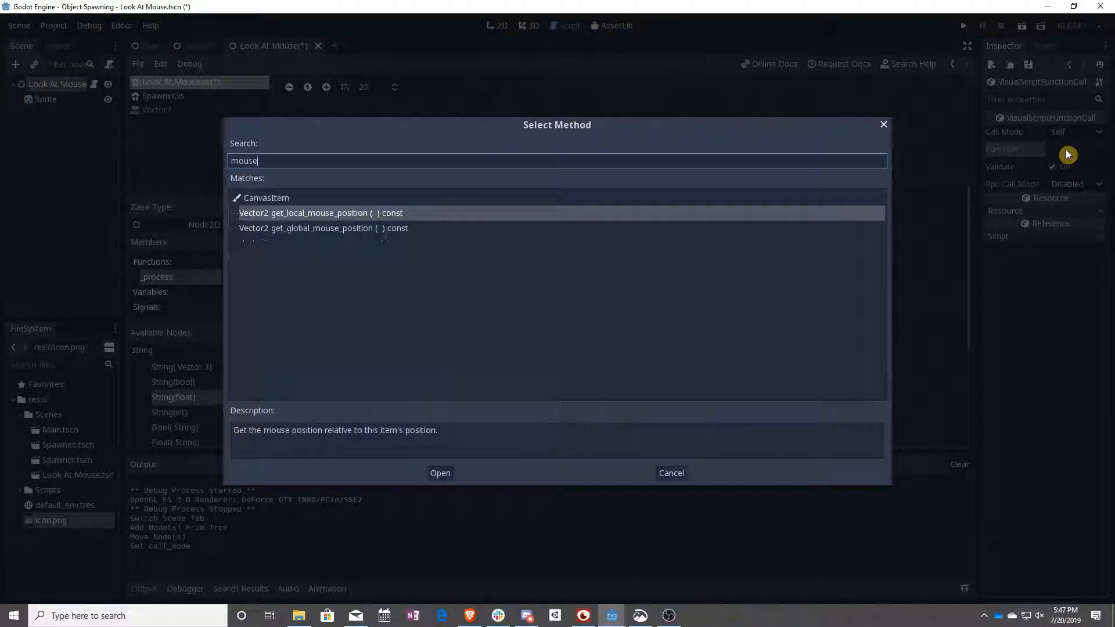
left_click(323, 228)
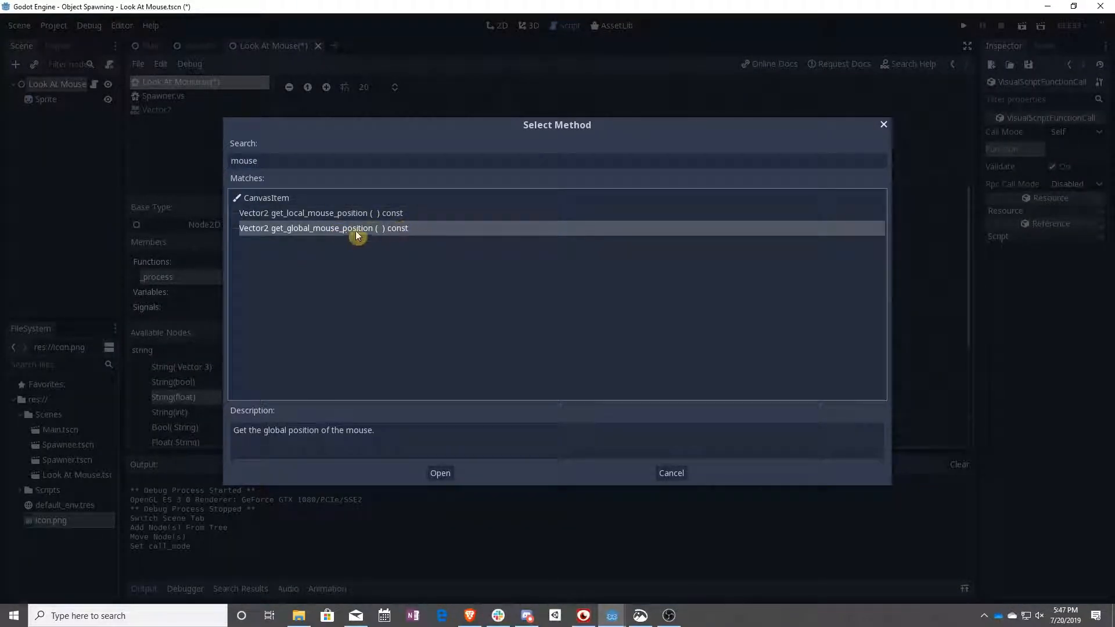
left_click(439, 473)
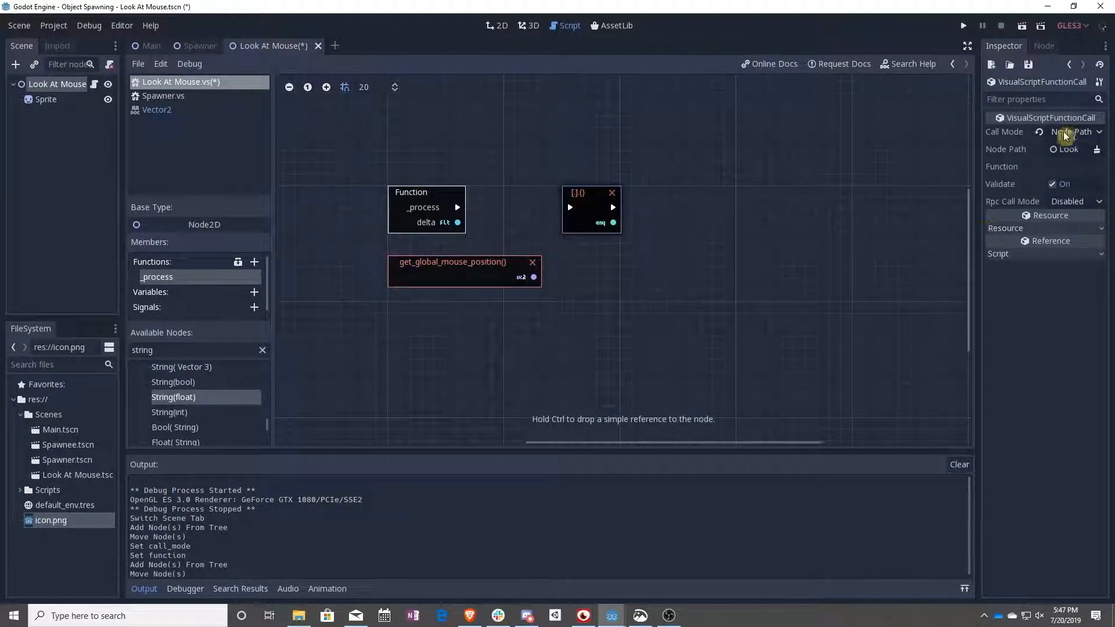
- Make the empty call node call look_at, fed by the global mouse position
left_click(1067, 166)
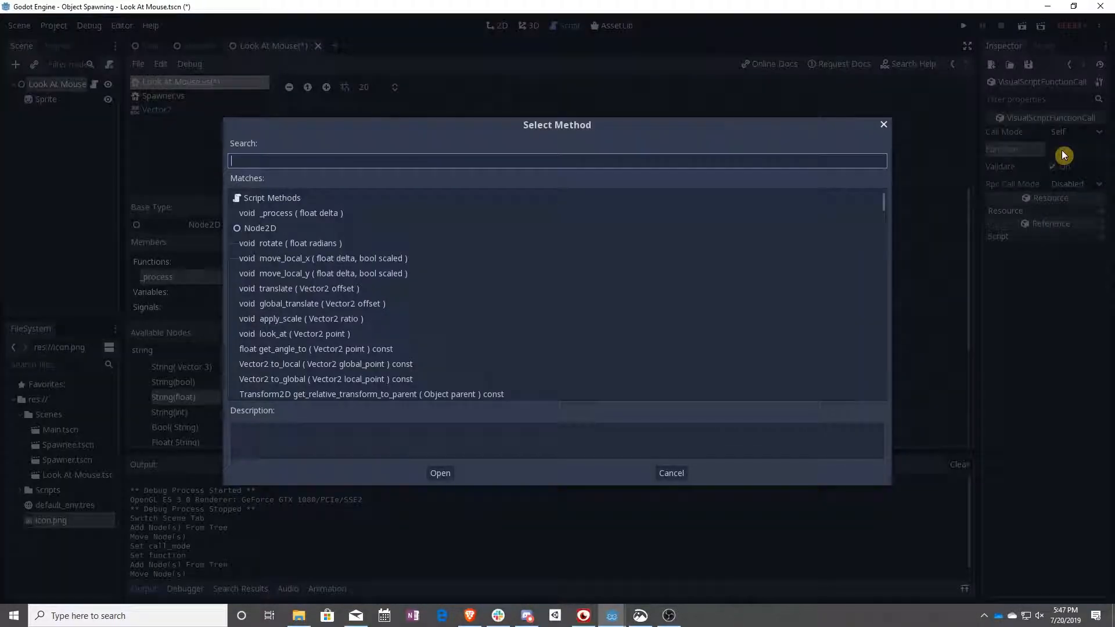
type("look")
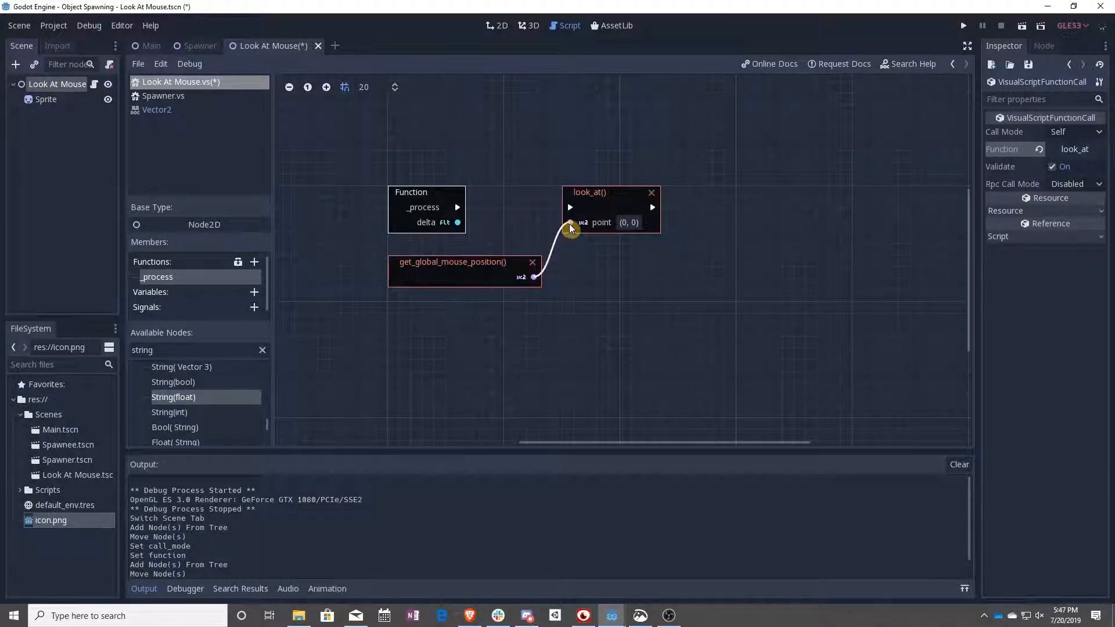
left_click_drag(588, 228, 598, 199)
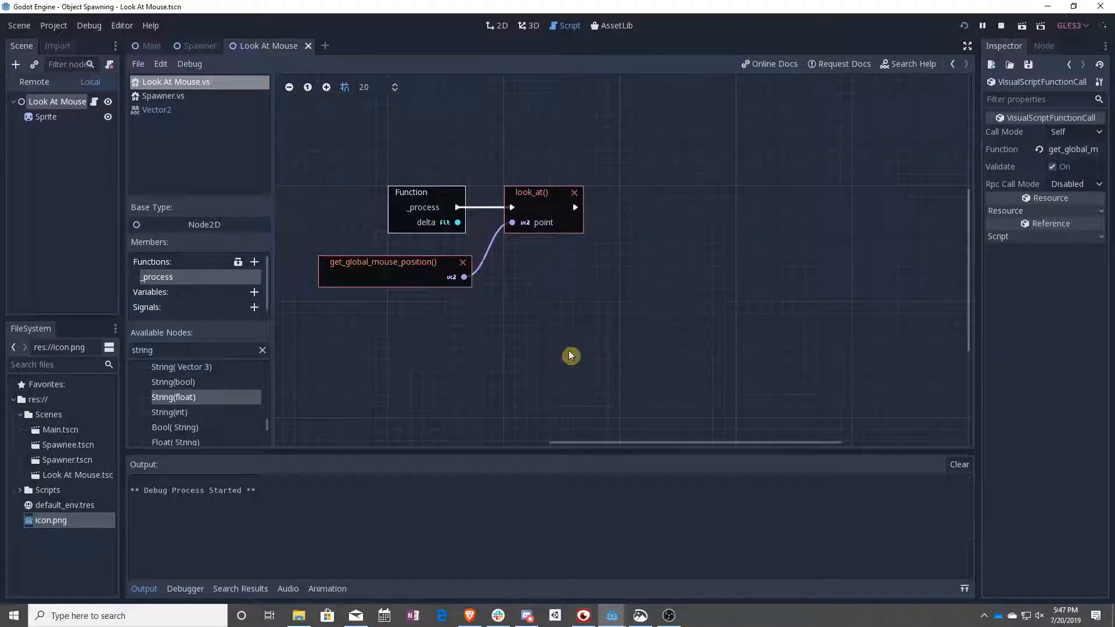
- Watch the sprite turn toward the mouse, then close the 'Object Spawning' game window
left_click(983, 26)
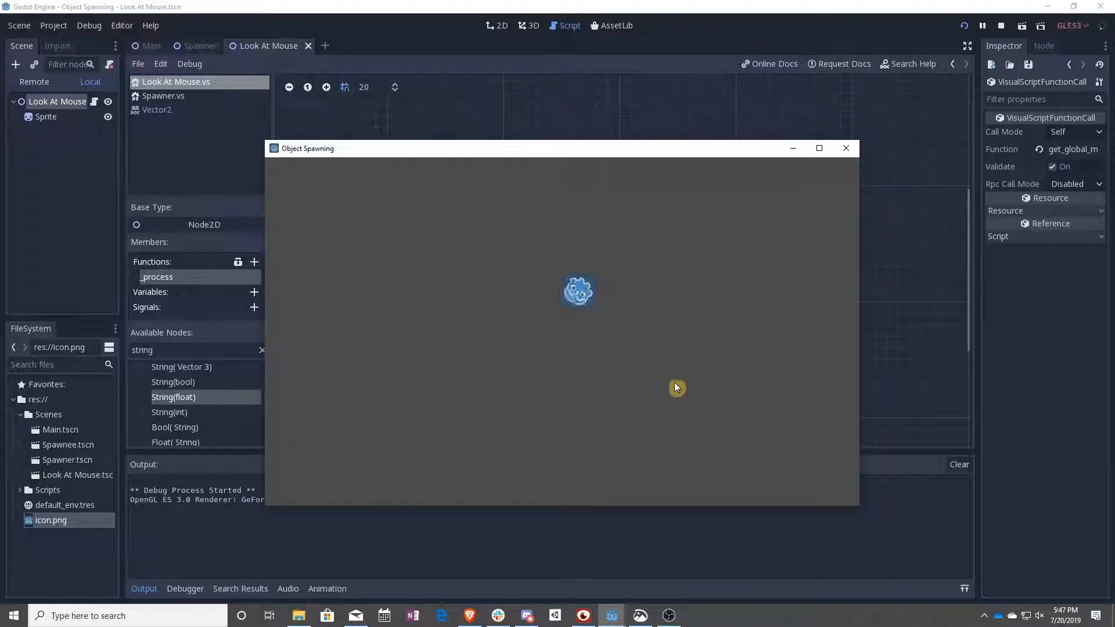
mouse_move(590, 294)
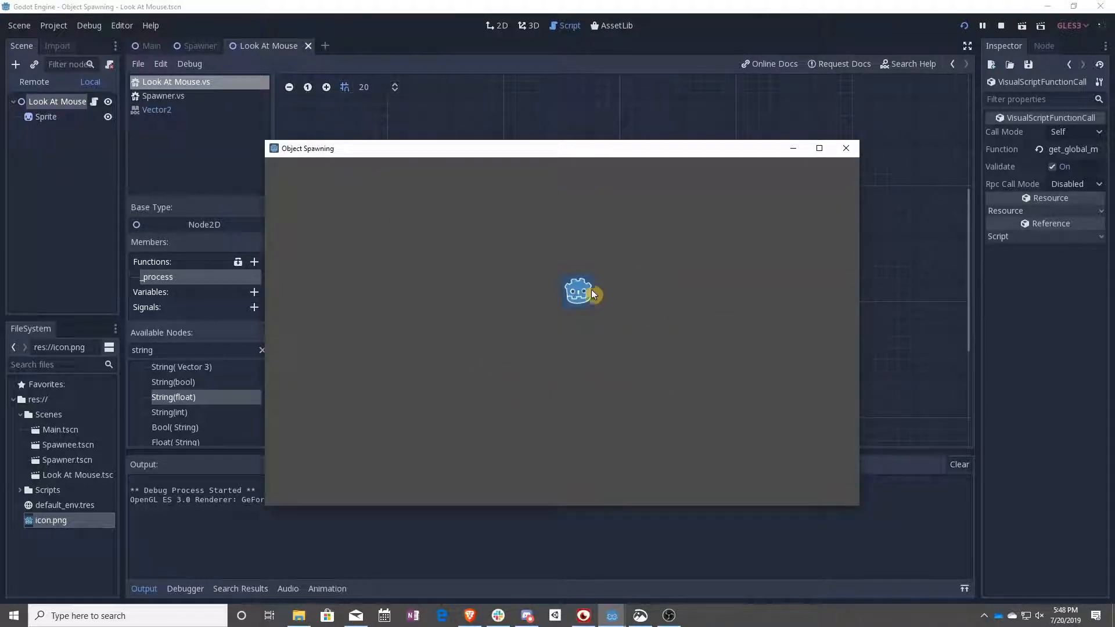
mouse_move(713, 265)
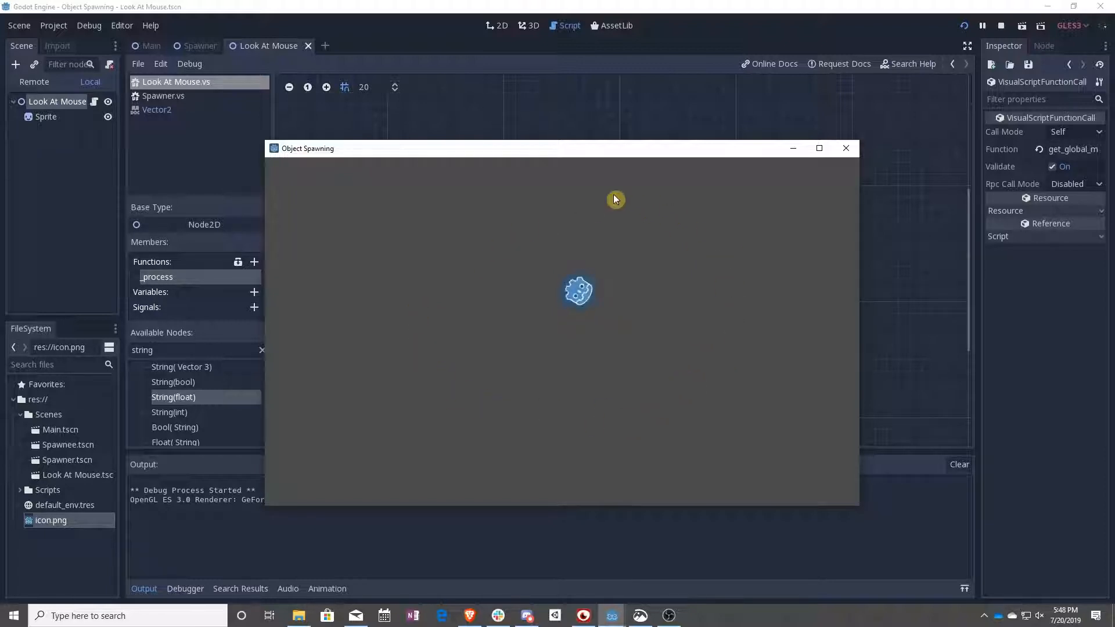
mouse_move(652, 388)
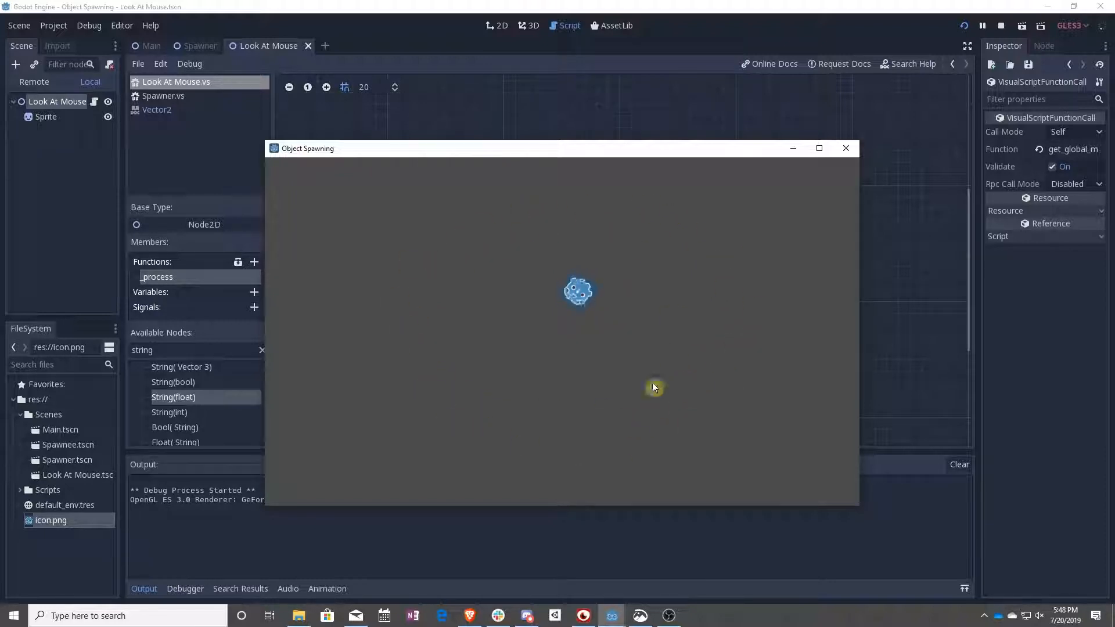
mouse_move(450, 367)
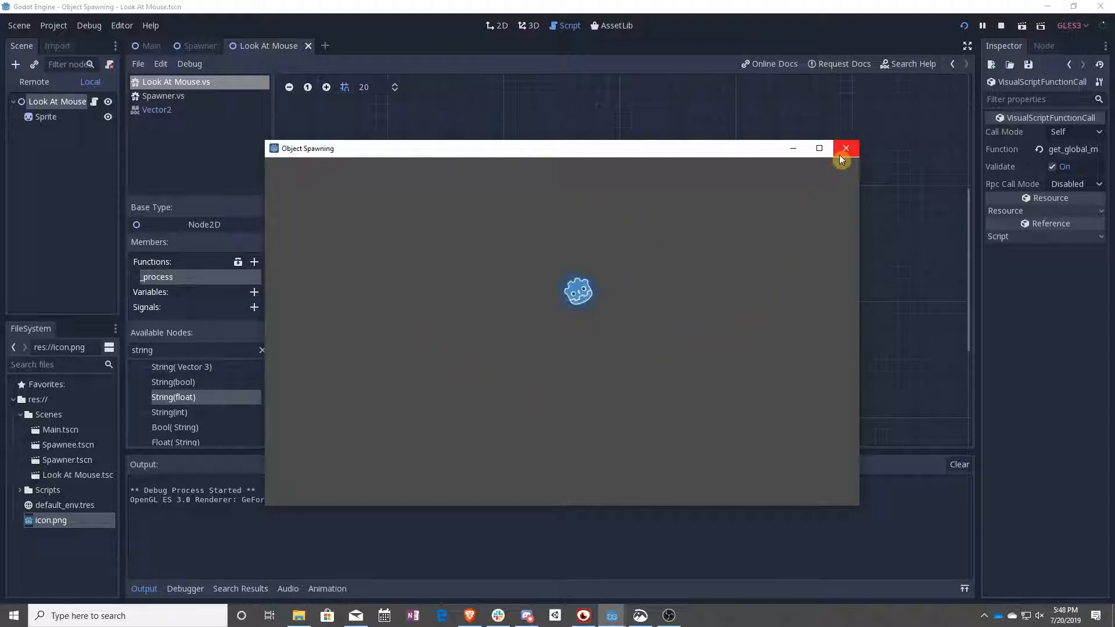
left_click(846, 148)
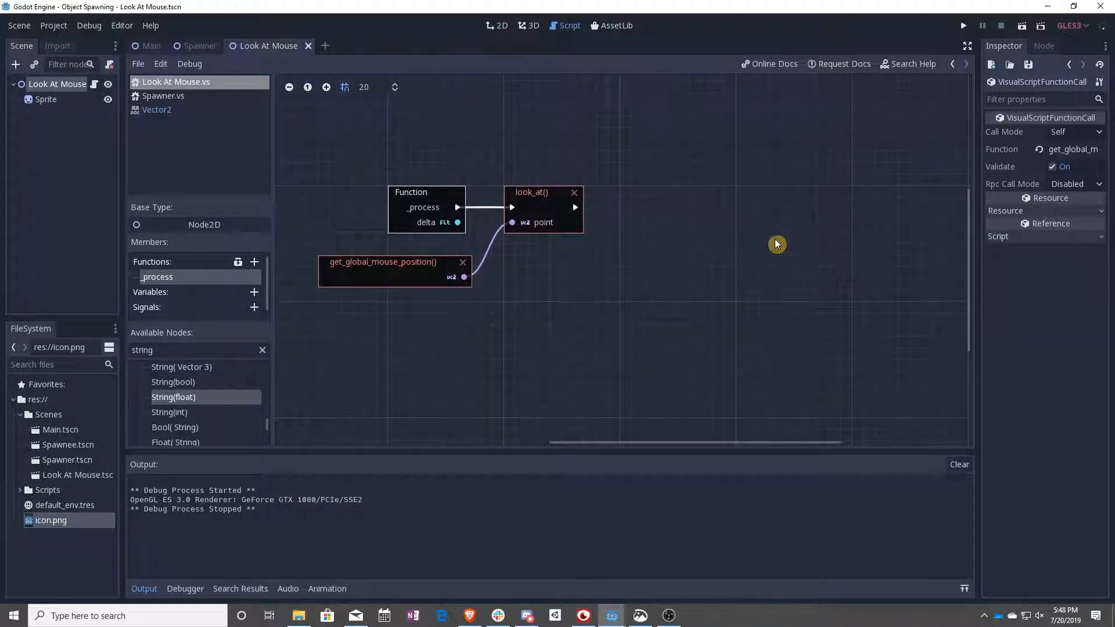
mouse_move(667, 234)
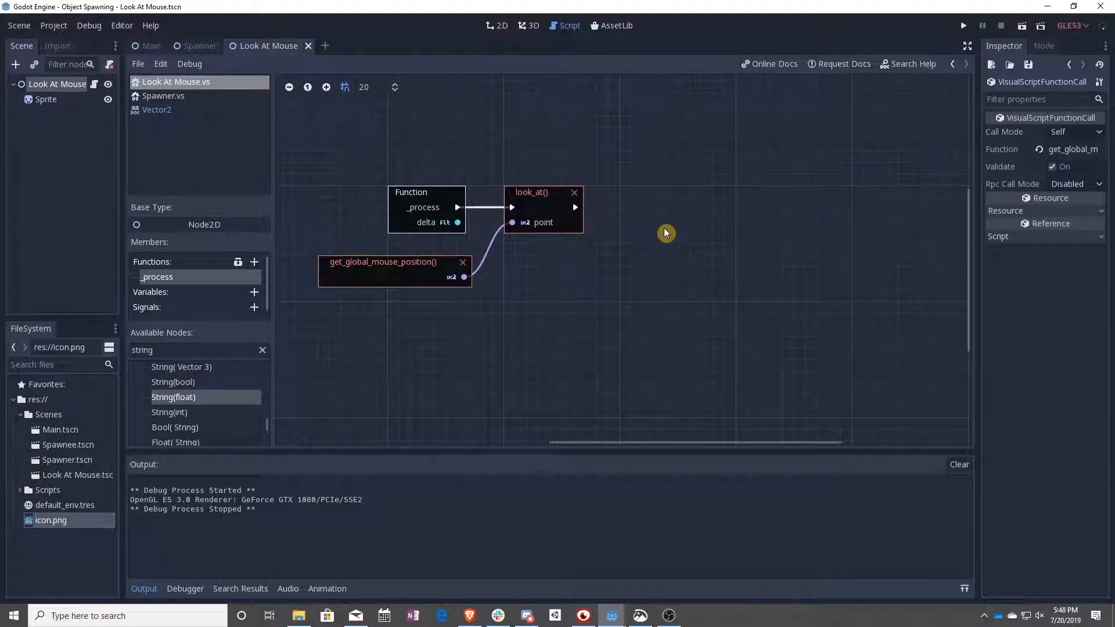
mouse_move(647, 264)
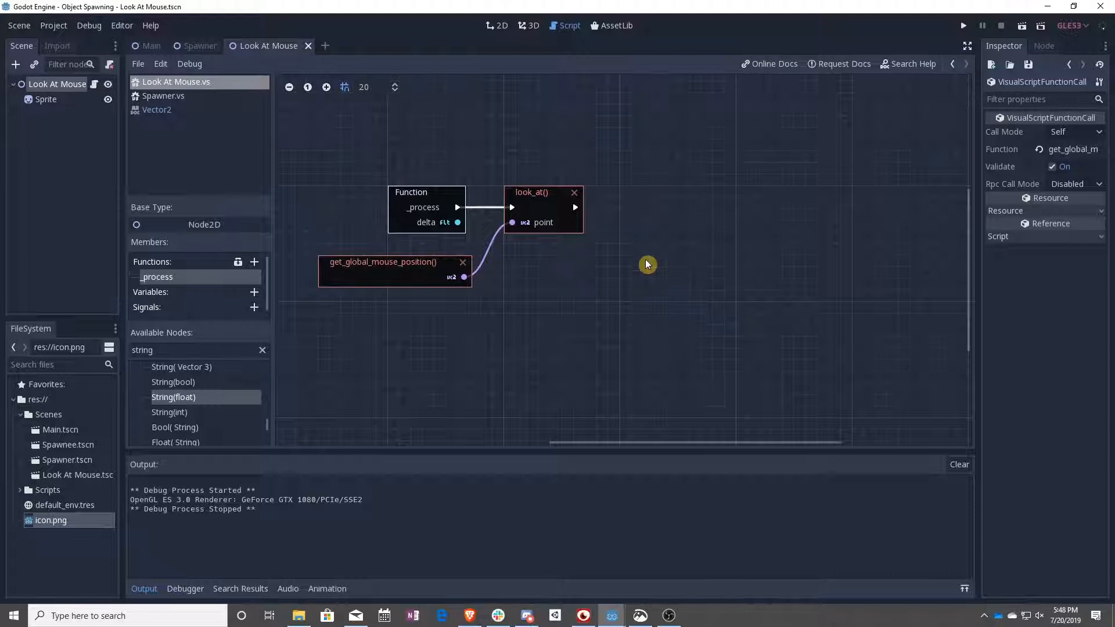
- Select the Look At Mouse root node to show its Node2D transform properties
left_click(57, 84)
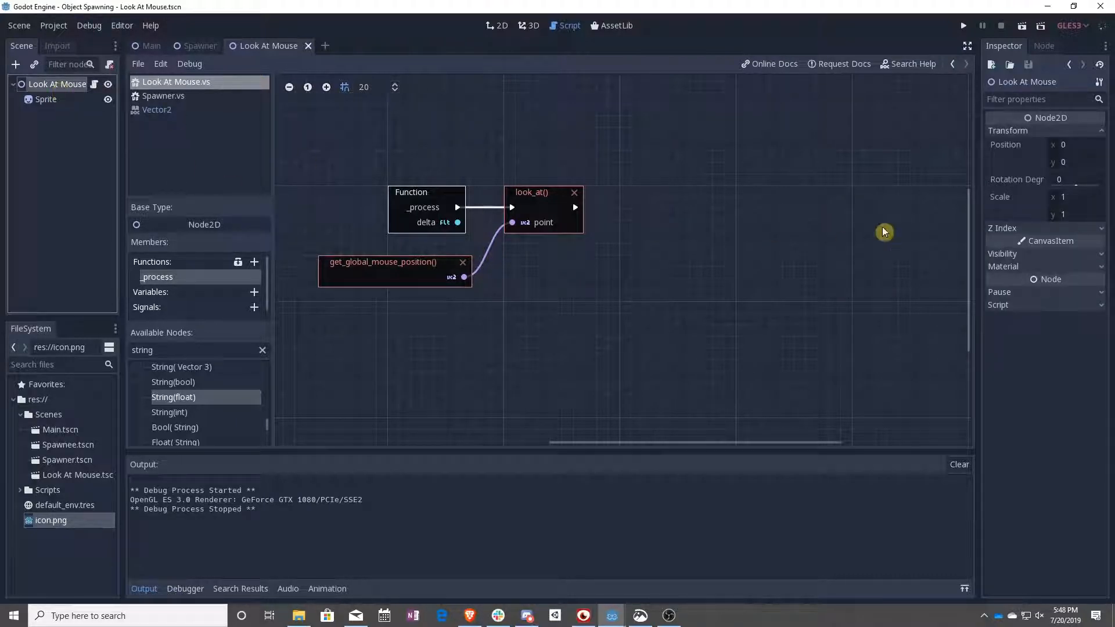
mouse_move(1013, 179)
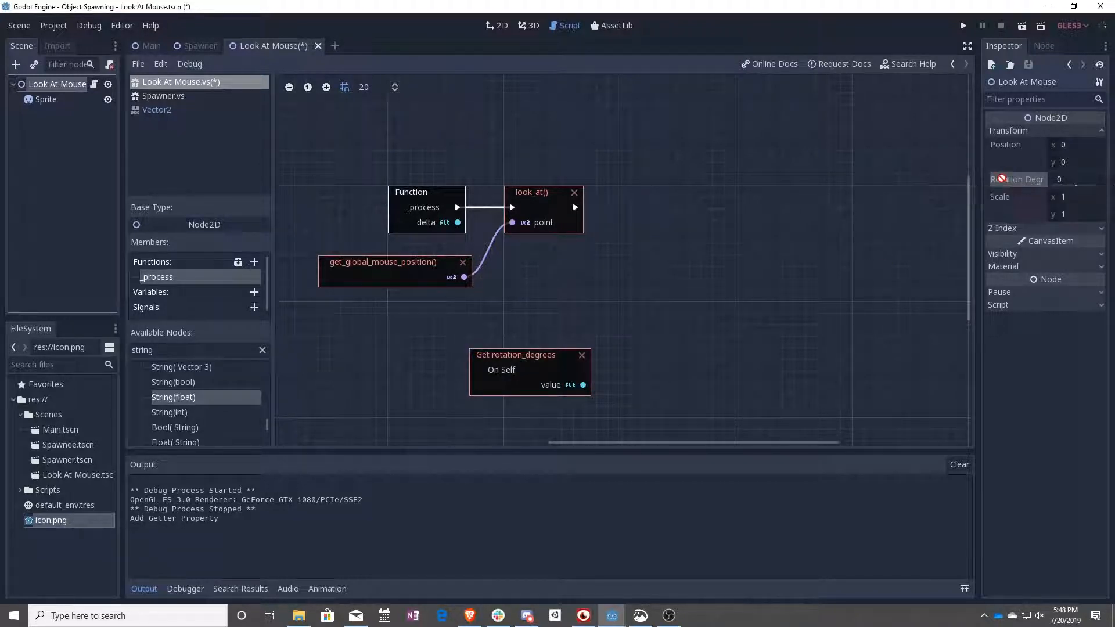
- Add a Set rotation_degrees node and chain it to run right after look_at
left_click(645, 193)
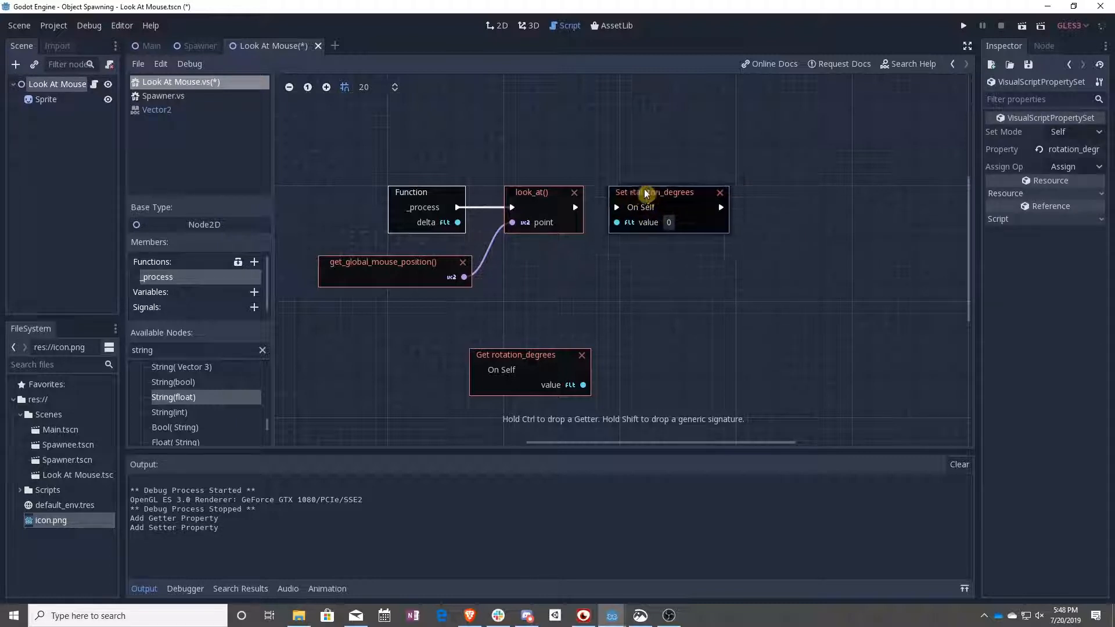
left_click_drag(647, 193, 670, 193)
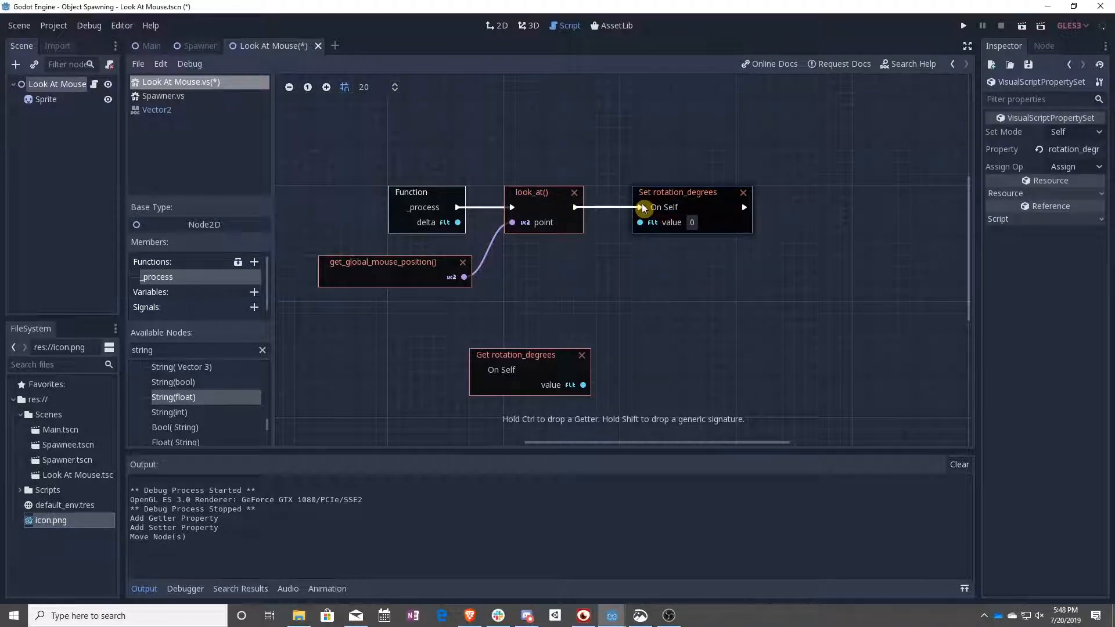
left_click_drag(530, 362, 447, 317)
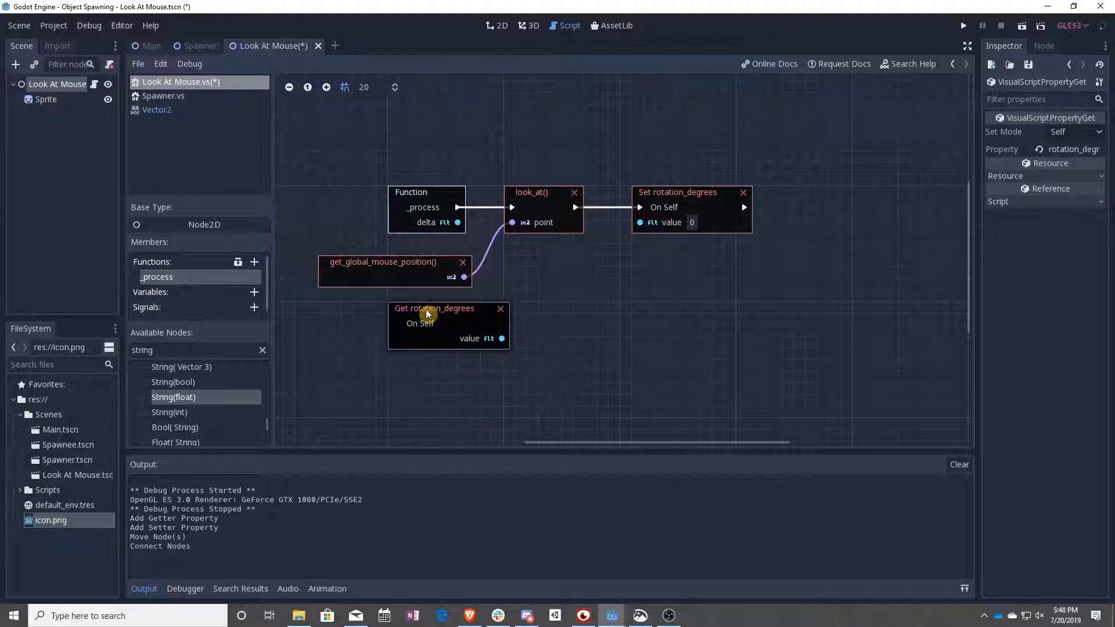
- Feed the setter the current rotation_degrees plus 90, then run the scene
left_click_drag(434, 308, 422, 308)
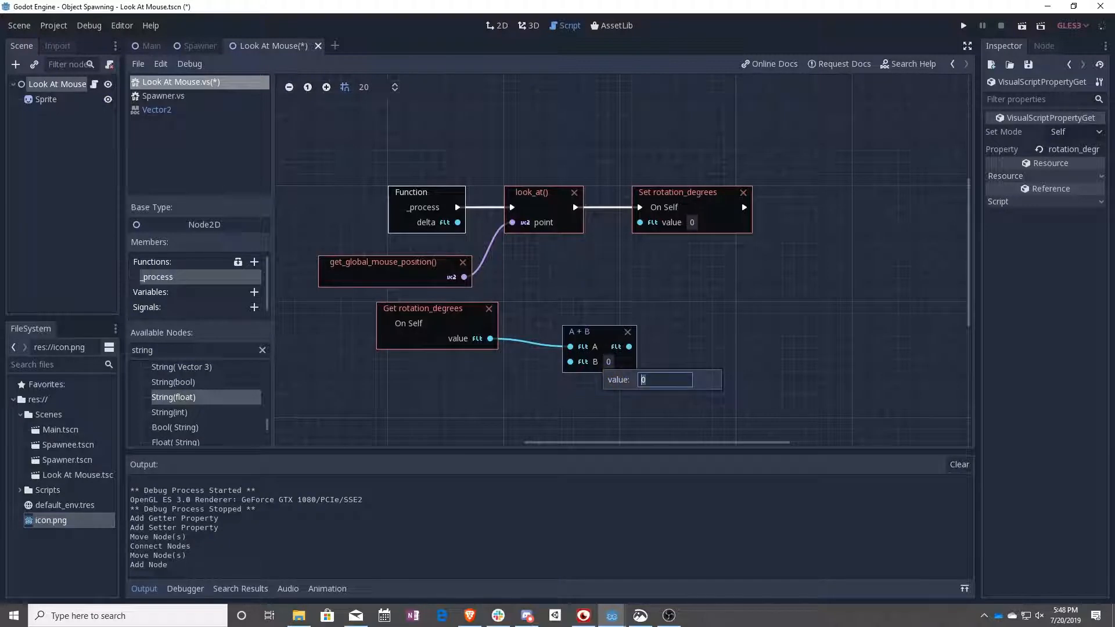
type("90")
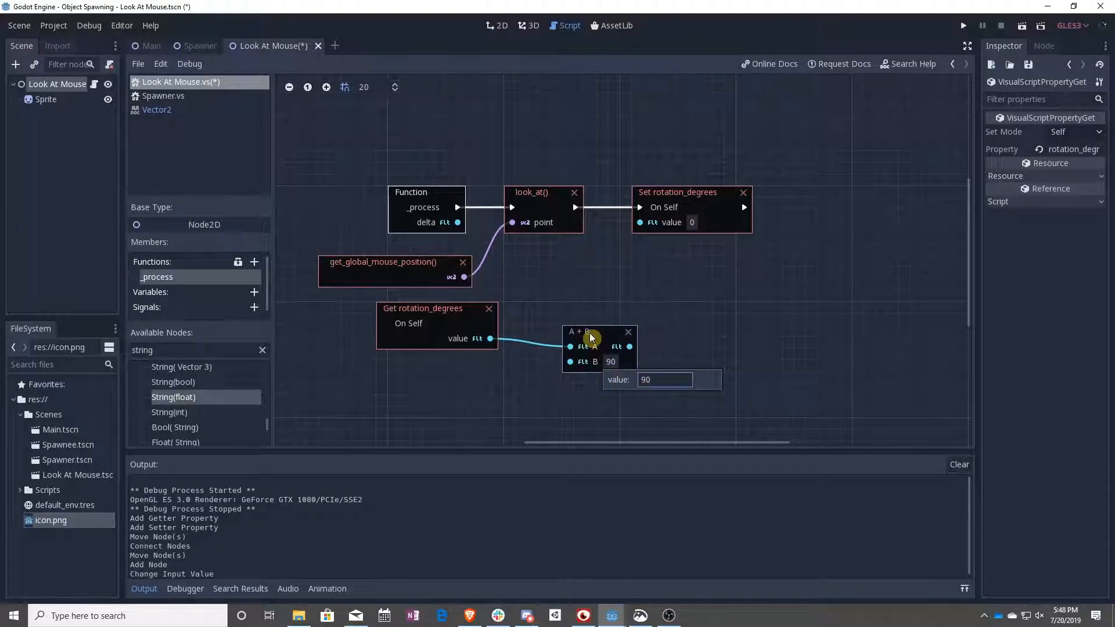
left_click_drag(593, 335, 554, 323)
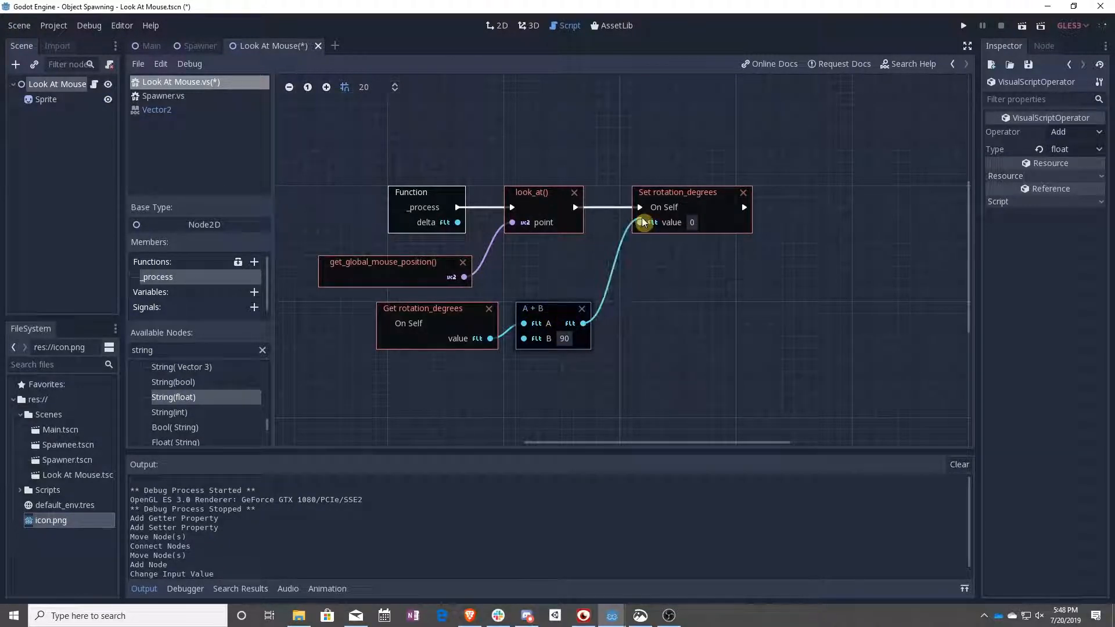
left_click(531, 192)
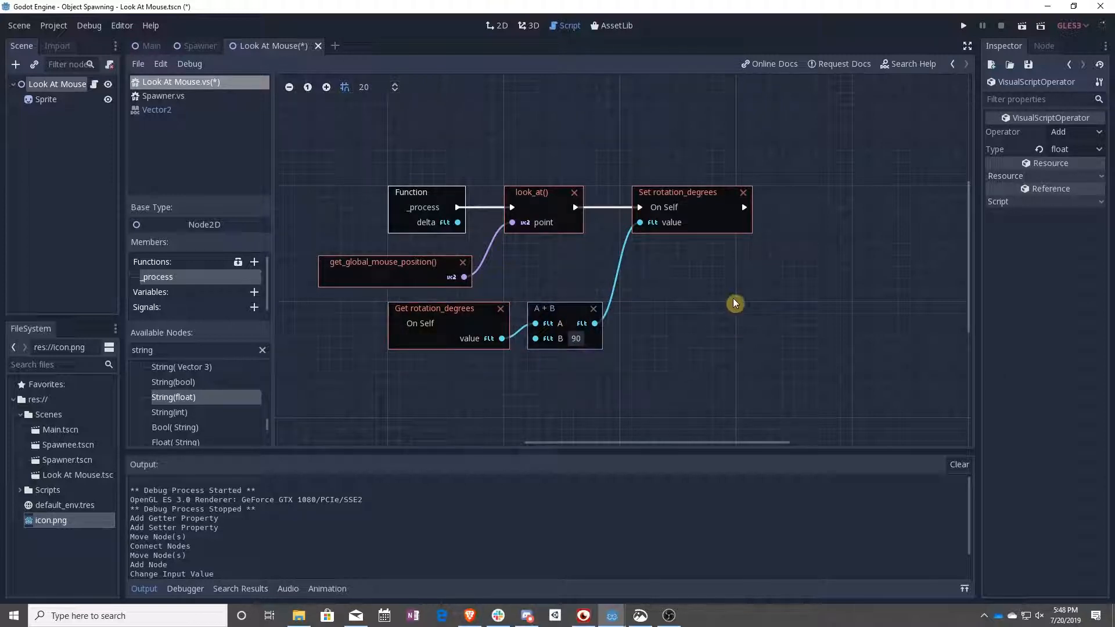
left_click(962, 25)
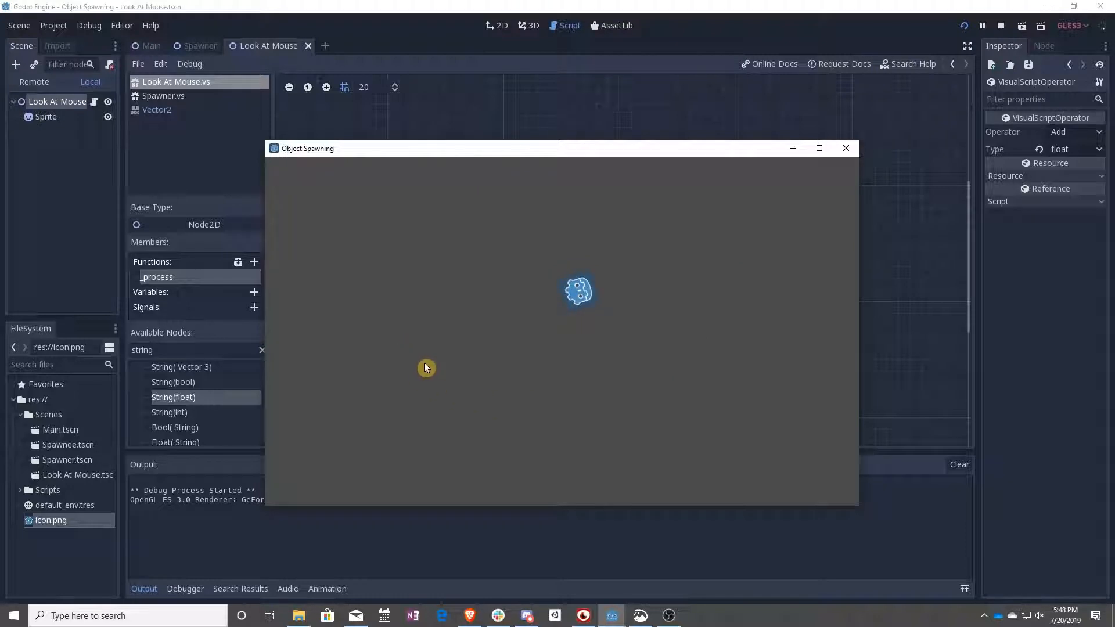
mouse_move(473, 377)
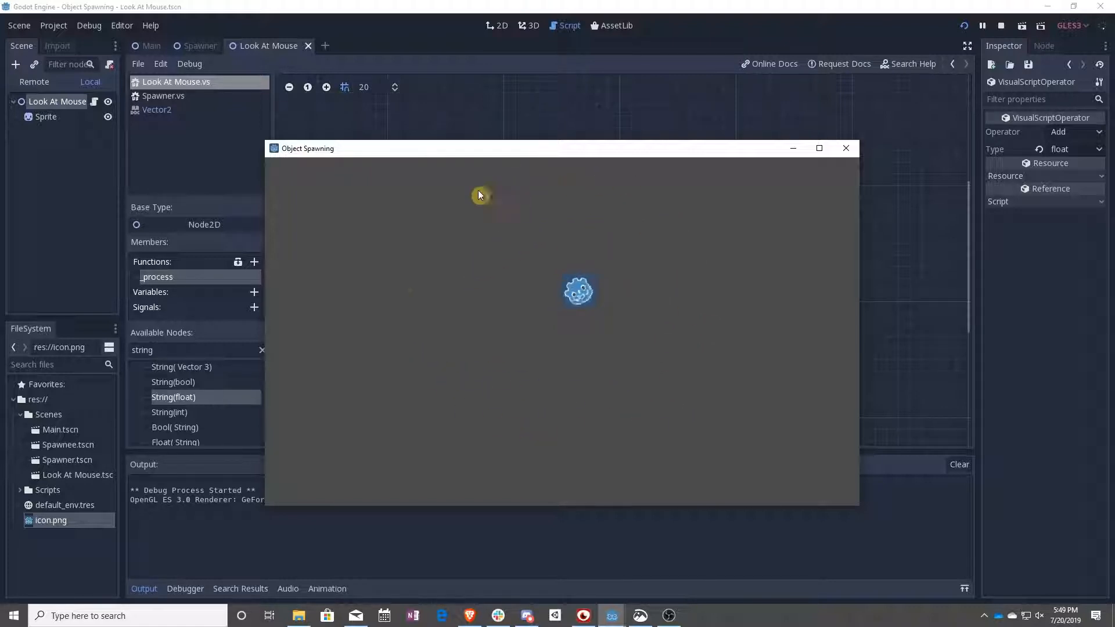
mouse_move(734, 312)
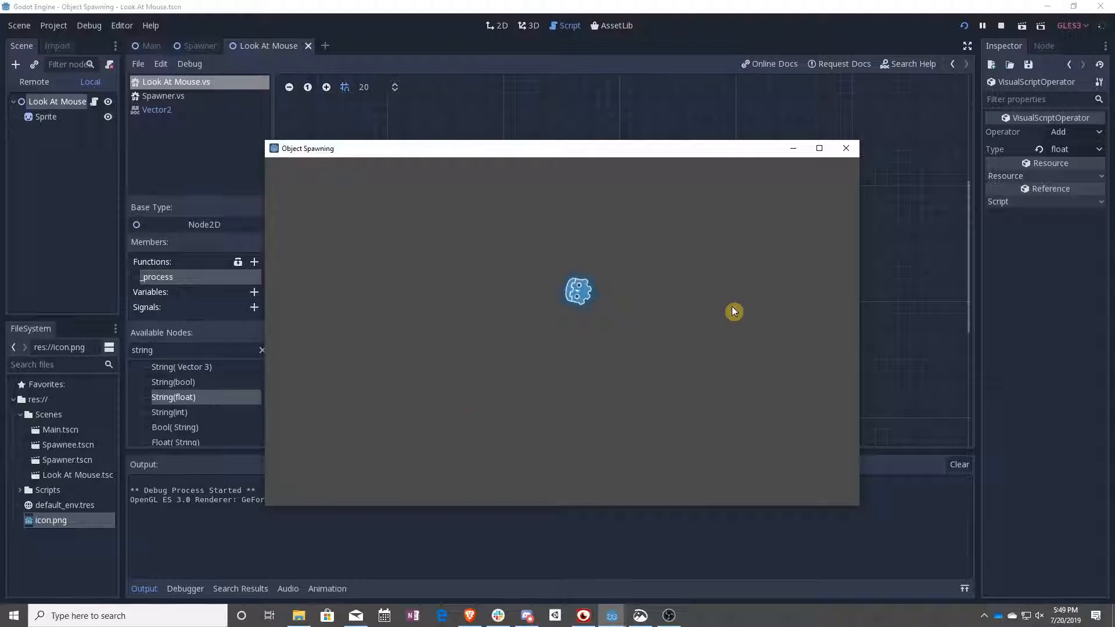